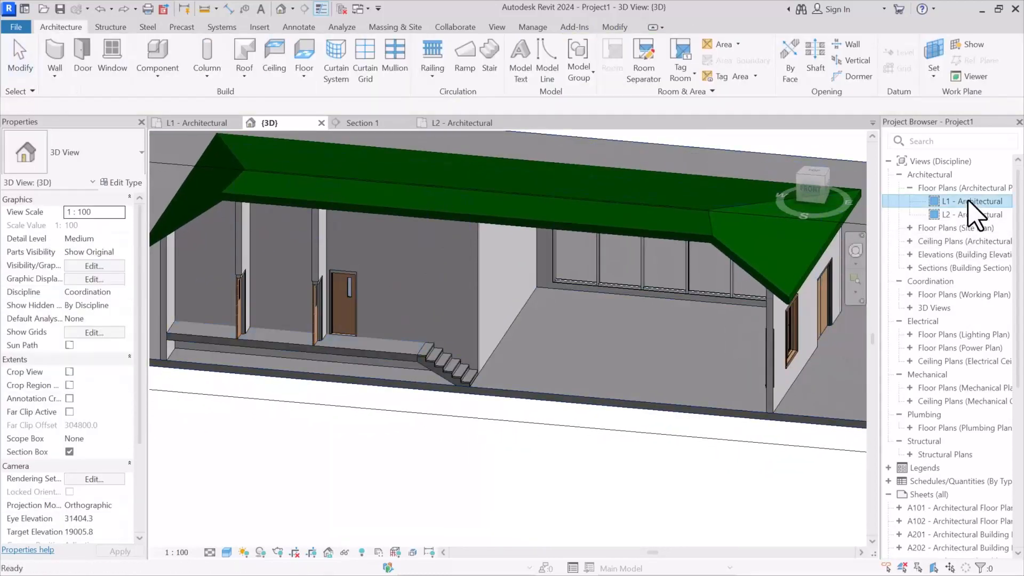
Step: Place room 105 in the large right-hand space of the L1 Architectural plan
double_click(973, 201)
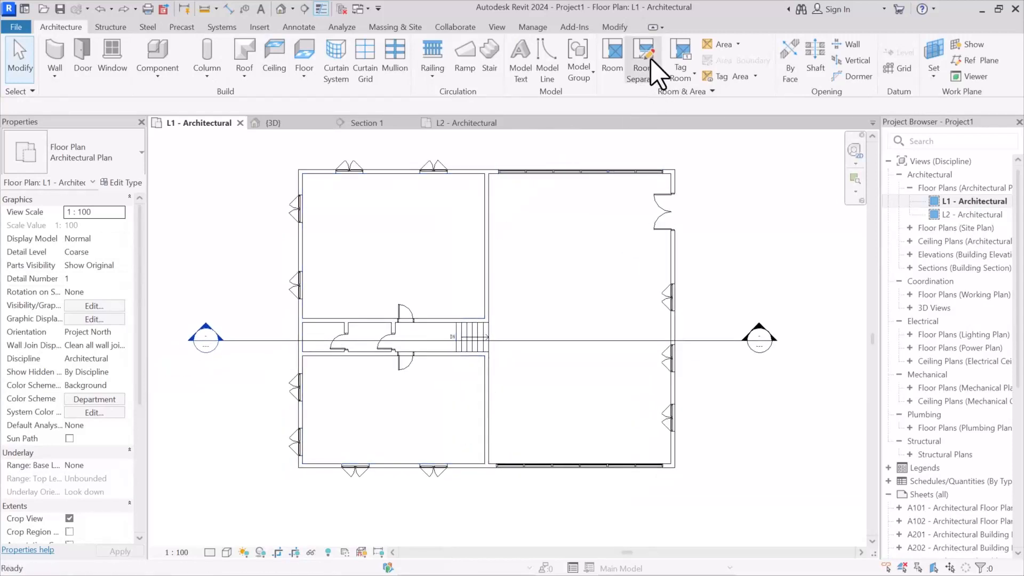
left_click(612, 58)
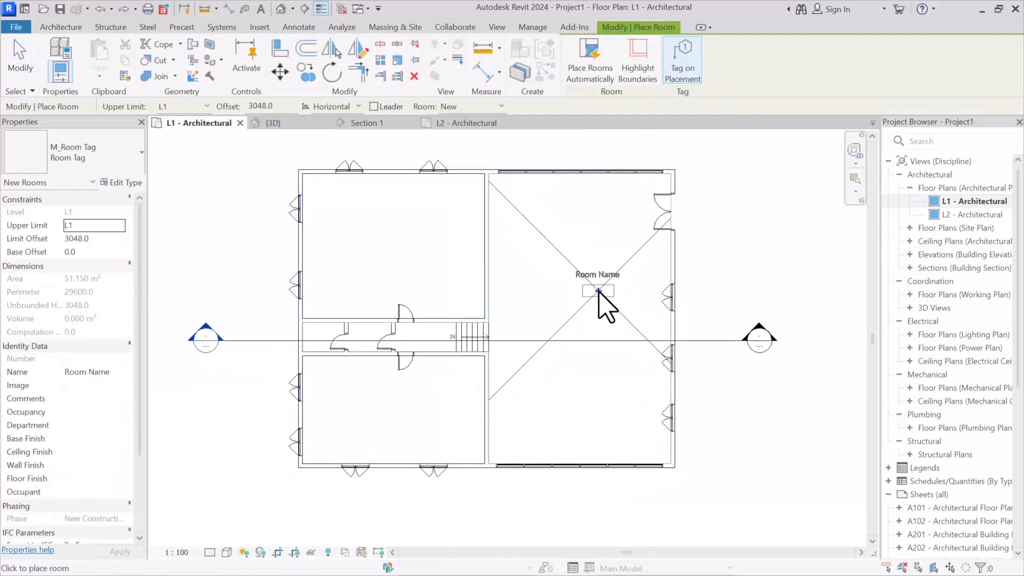
left_click(601, 290)
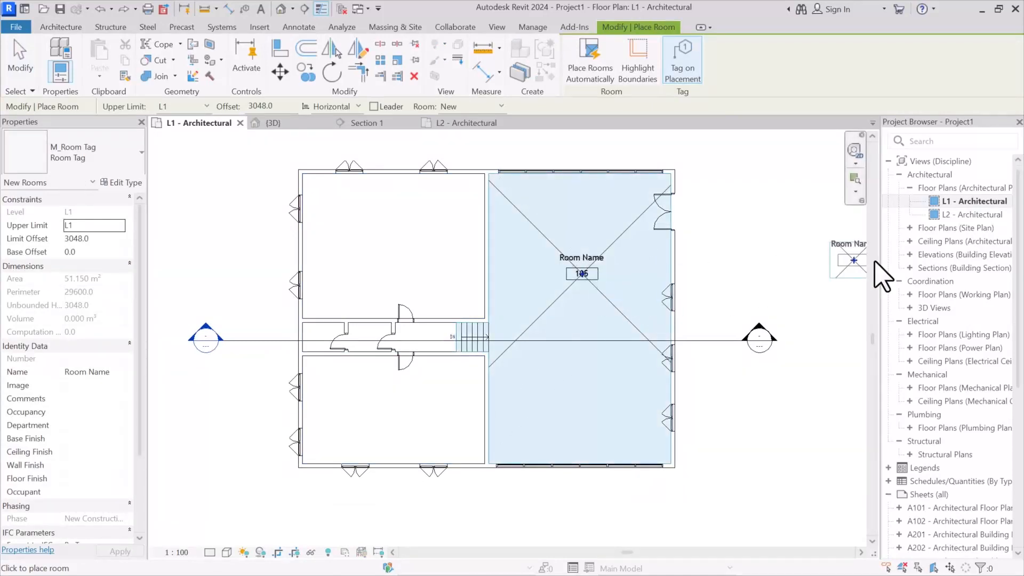
mouse_move(842, 333)
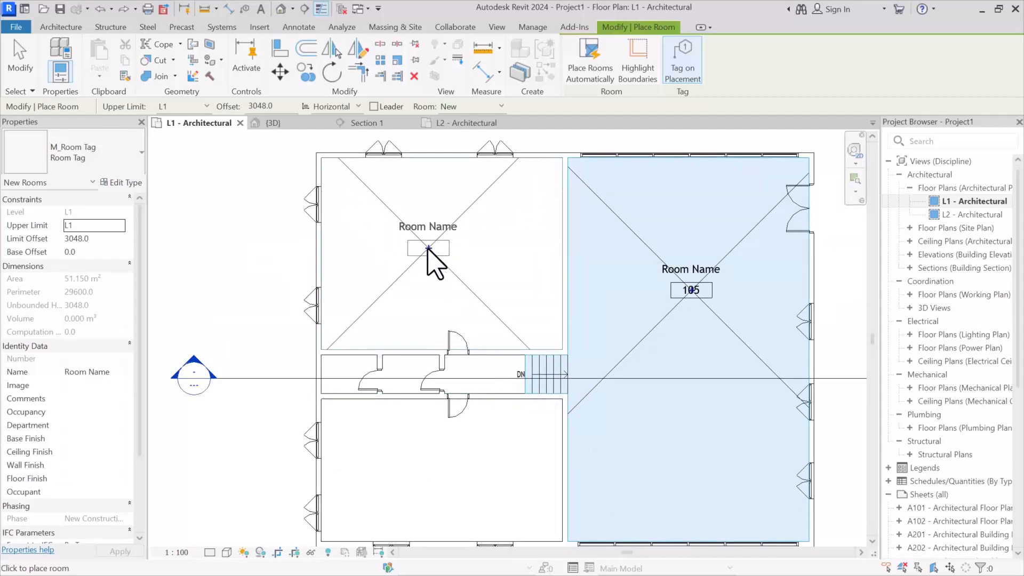
Step: Place a second room with a 900 base offset in the upper-left space, triggering an offset error
left_click(427, 255)
type("900")
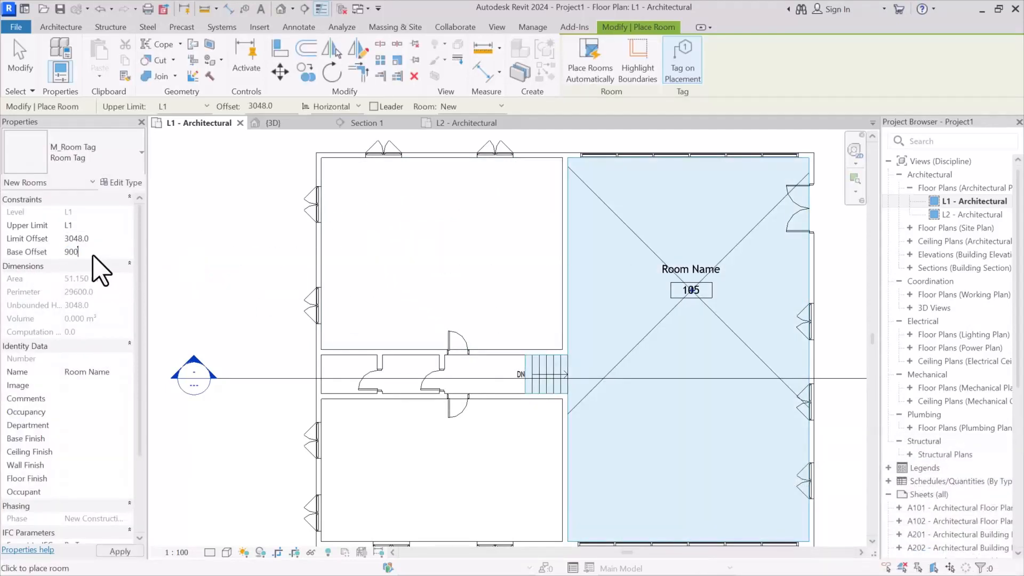
left_click(441, 255)
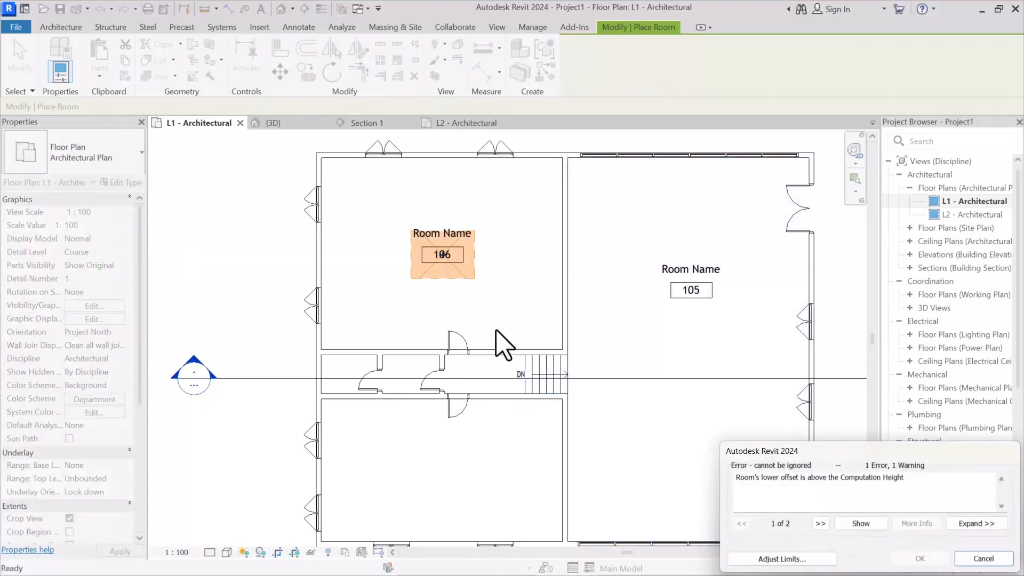
Step: Dismiss the error and set level L1's computation height to 900 in Section 1
left_click(918, 558)
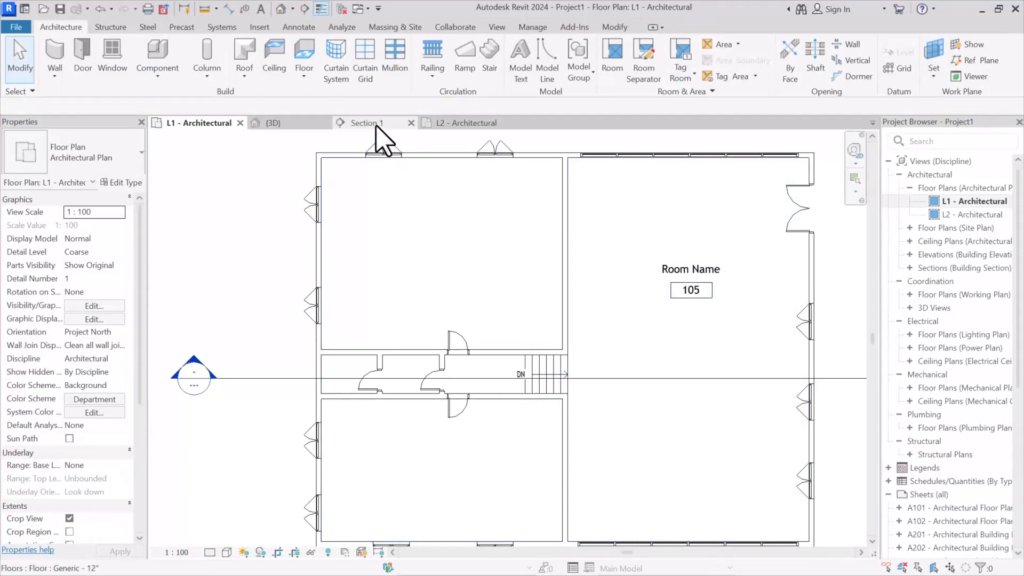
left_click(366, 123)
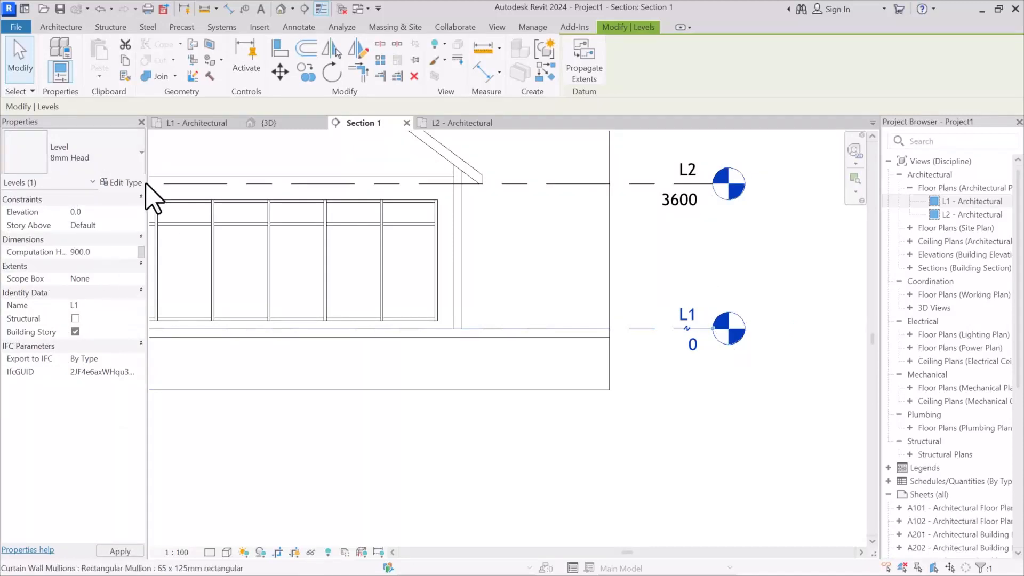
left_click(197, 123)
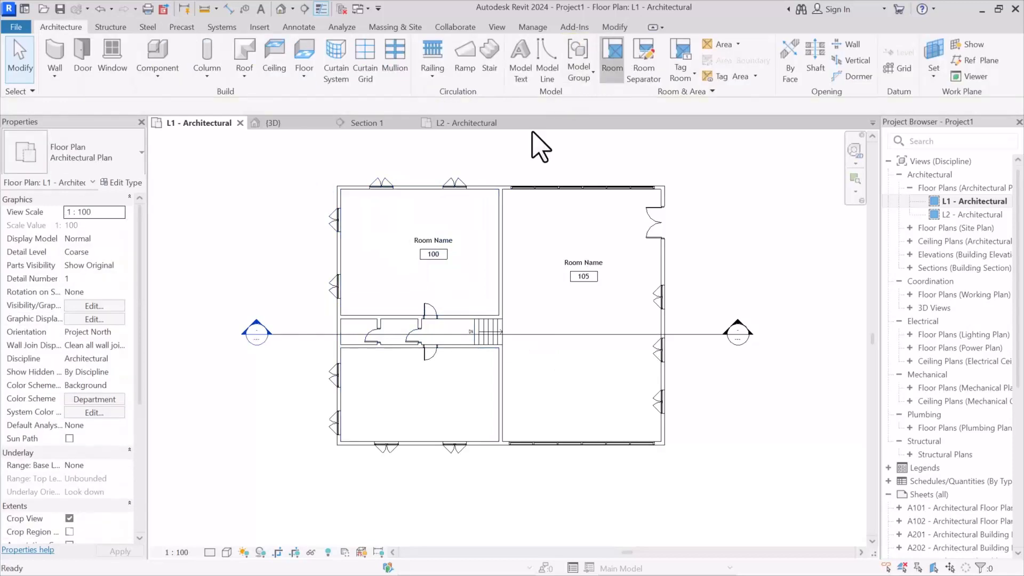
Step: Add rooms 106, 107 and 108 to the remaining L1 spaces and show Section 1
left_click(611, 58)
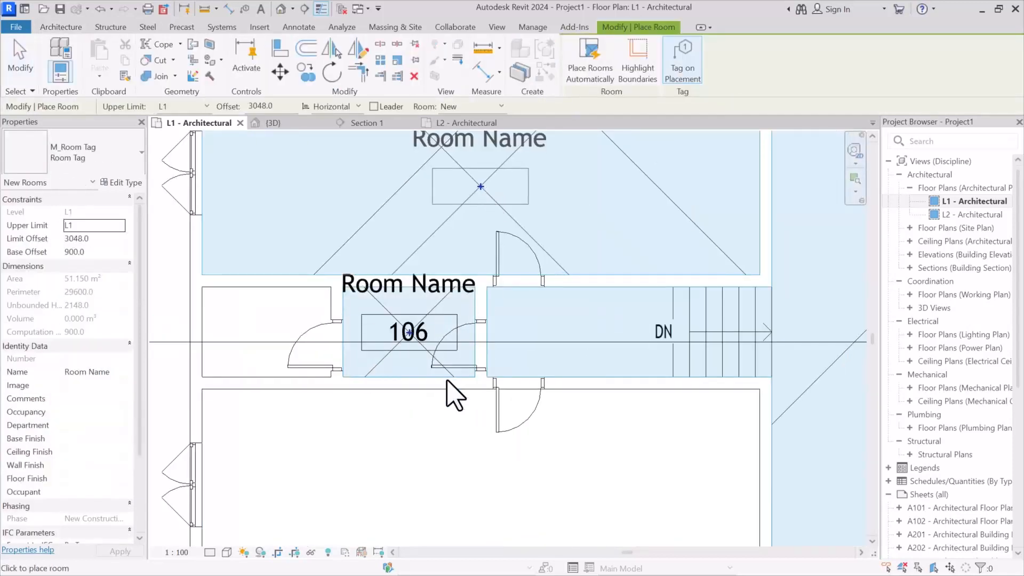
scroll("down", 3)
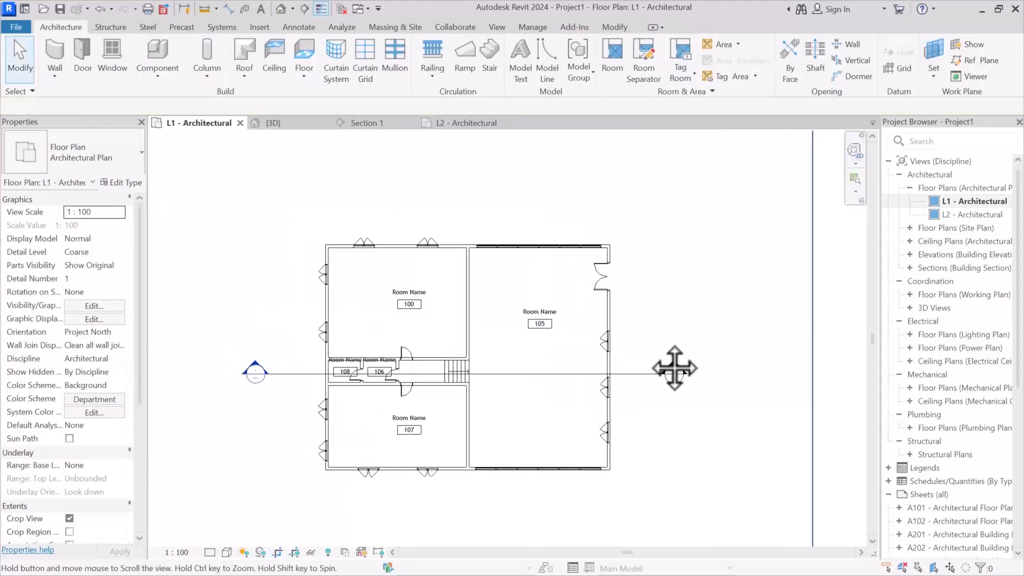
left_click(365, 123)
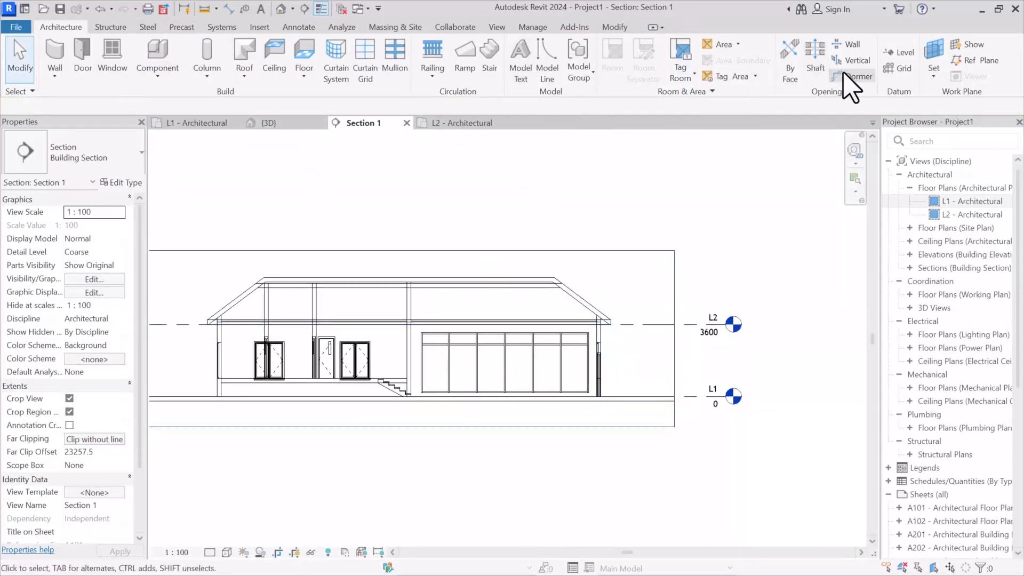
Step: Add a colour fill legend for rooms using the Name scheme, tinting the section's rooms pink
left_click(299, 26)
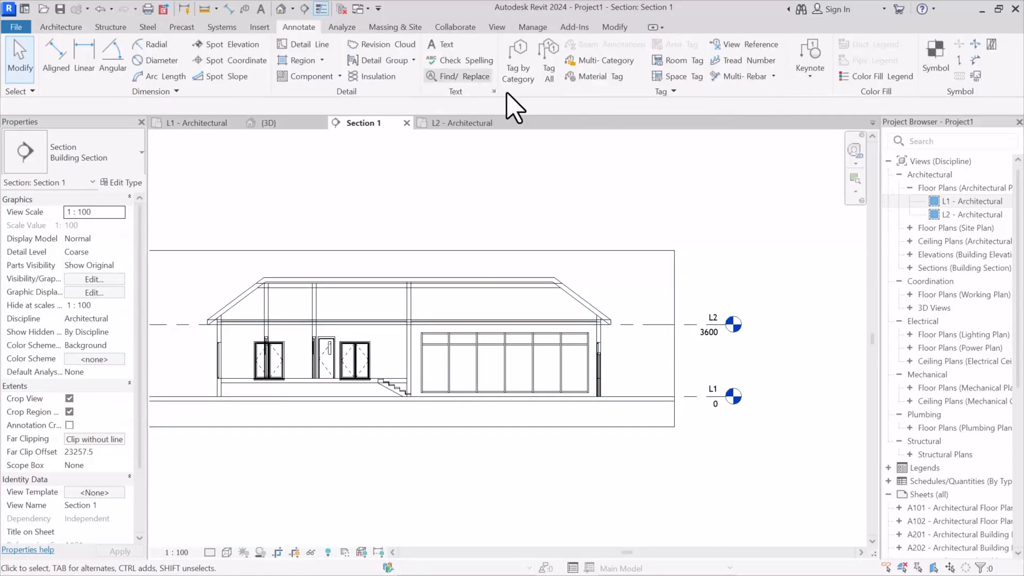
left_click(883, 77)
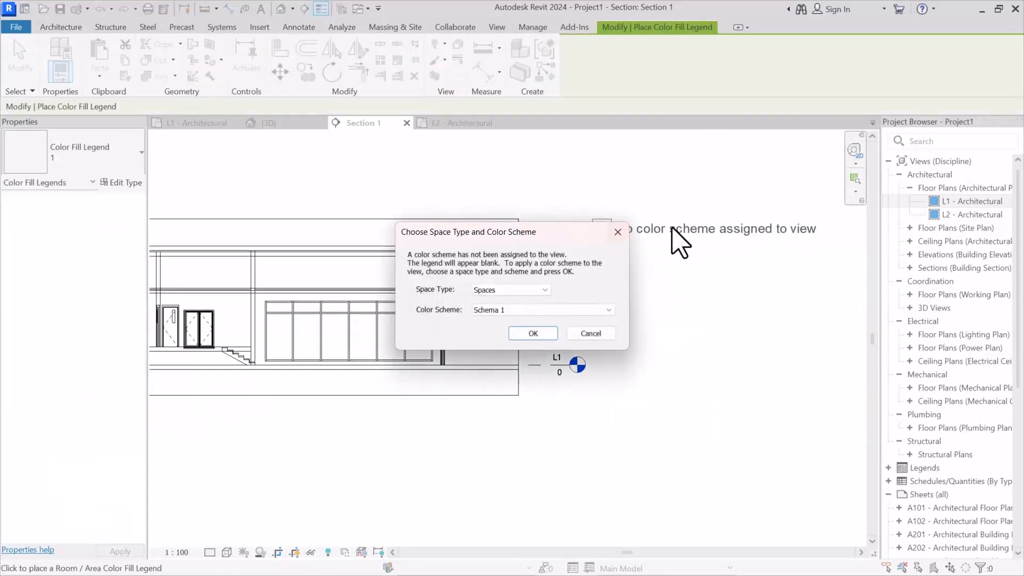
left_click(542, 310)
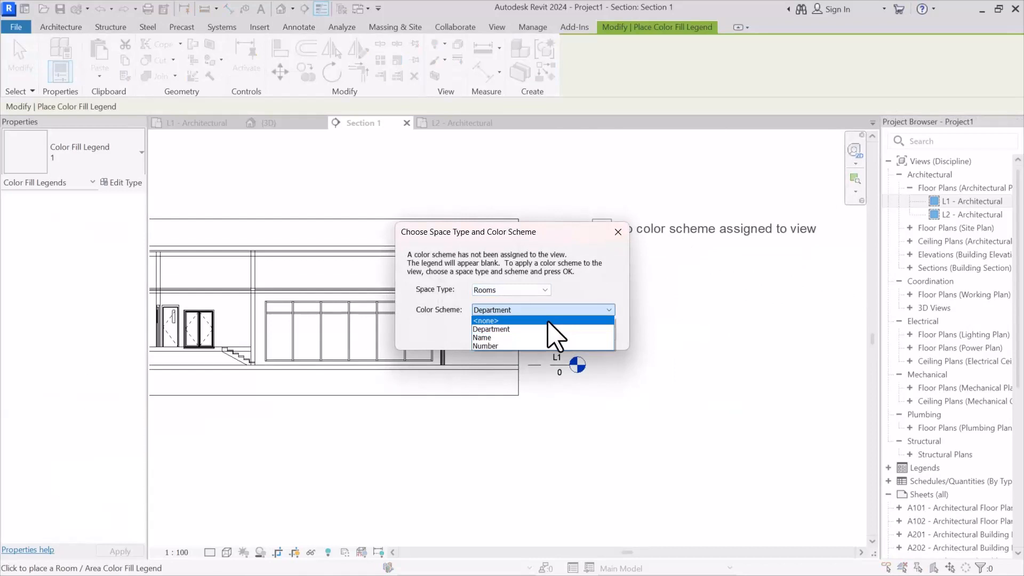
left_click(482, 337)
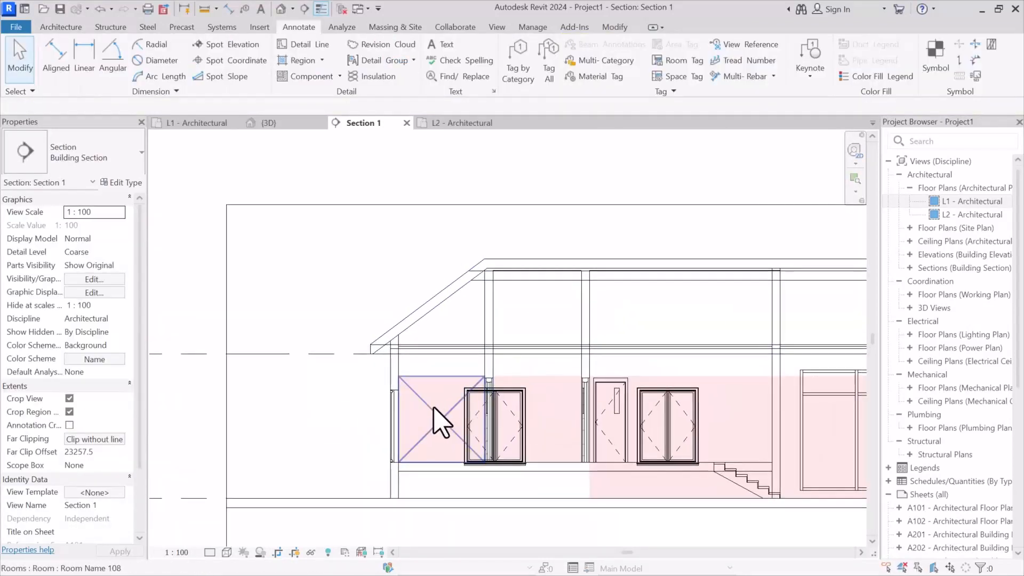
left_click(441, 419)
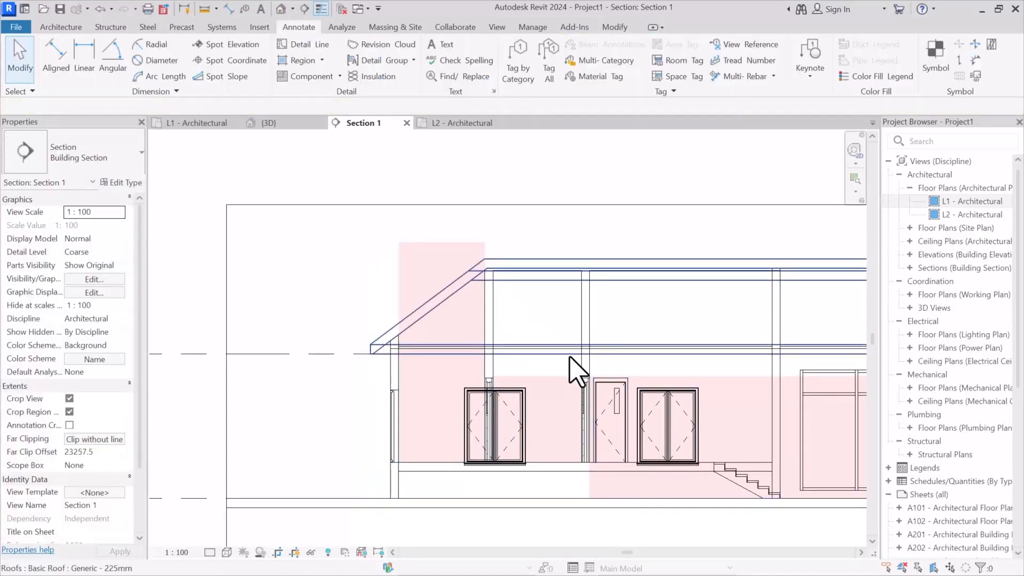
mouse_move(580, 372)
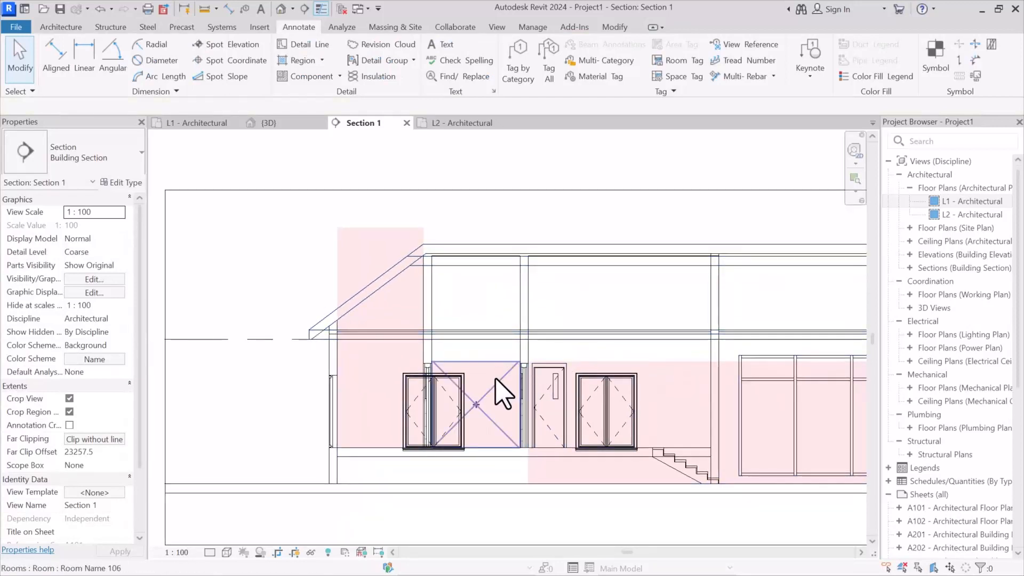
Step: Switch Area and Volume Computations to Areas and Volumes so room fills follow the sloped roof
left_click(476, 333)
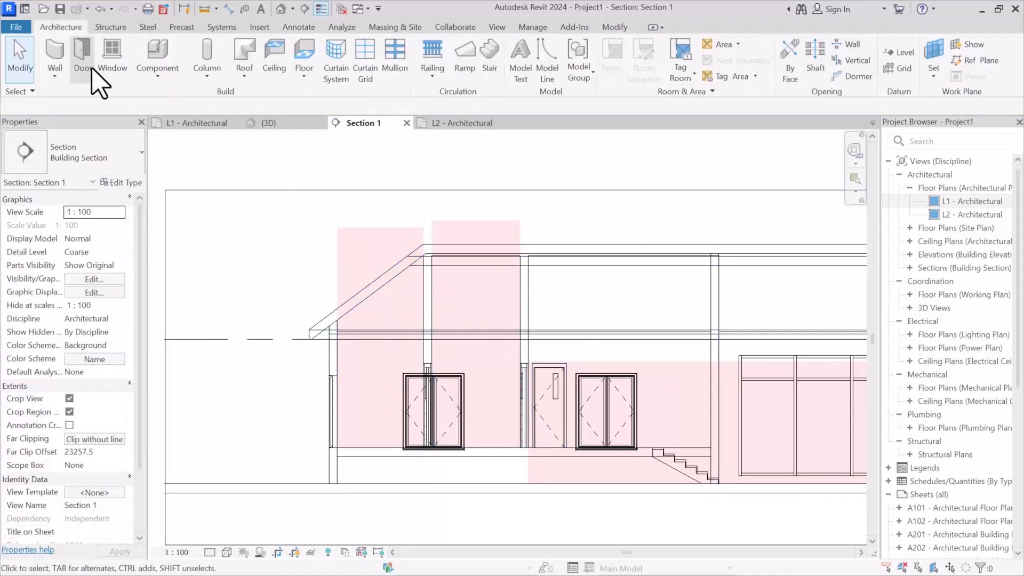
left_click(713, 91)
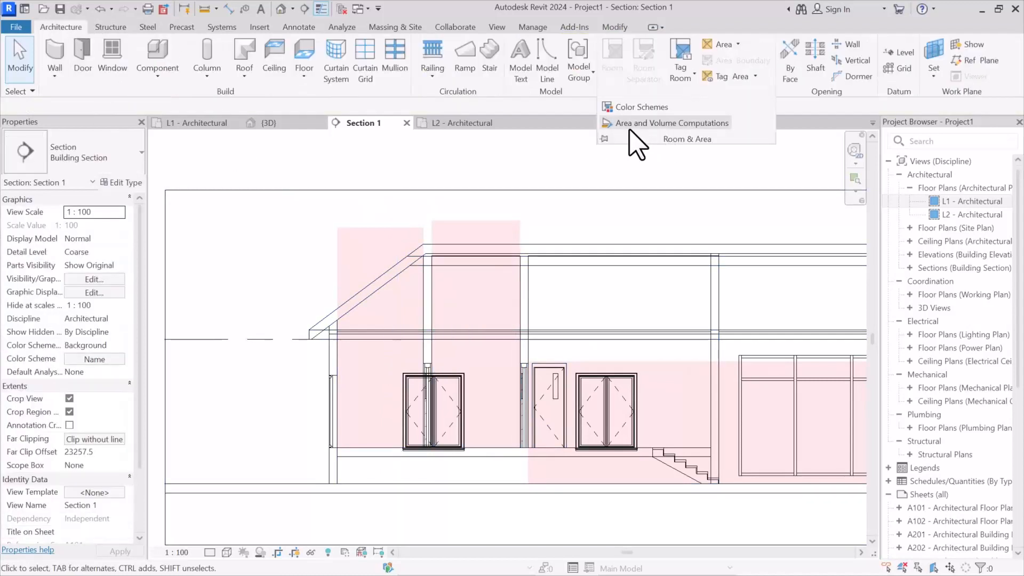
left_click(671, 123)
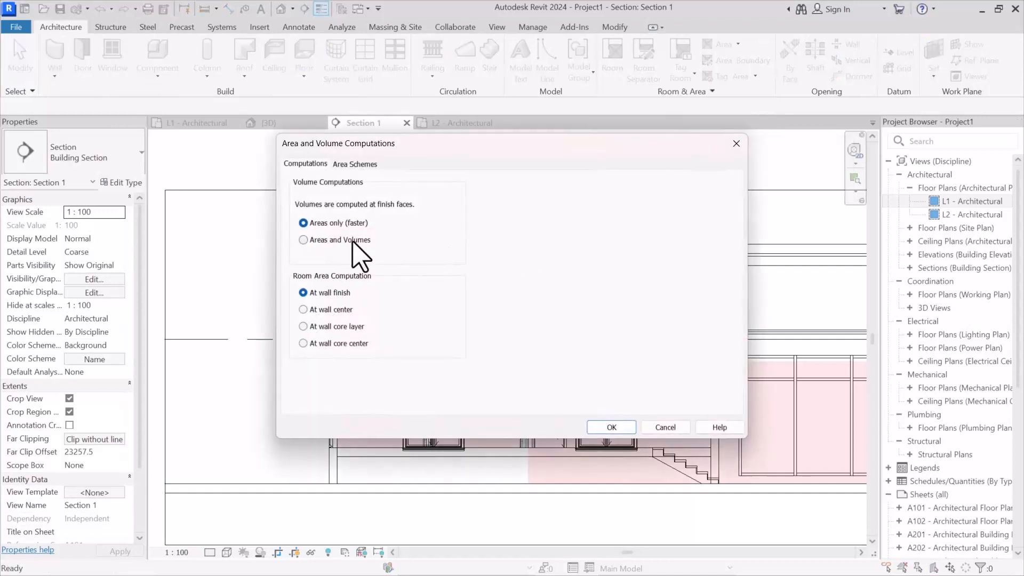
left_click(303, 240)
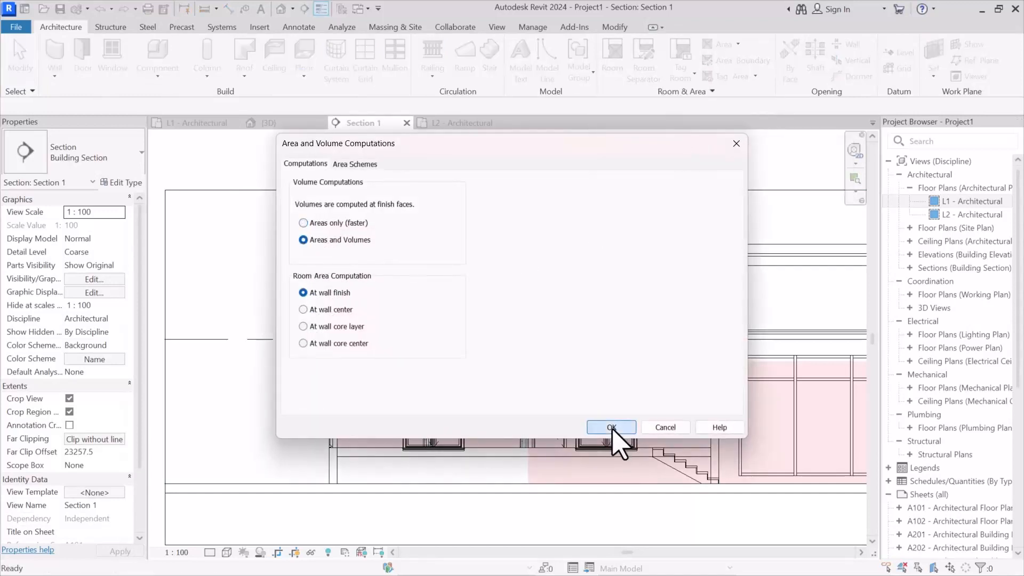
left_click(610, 427)
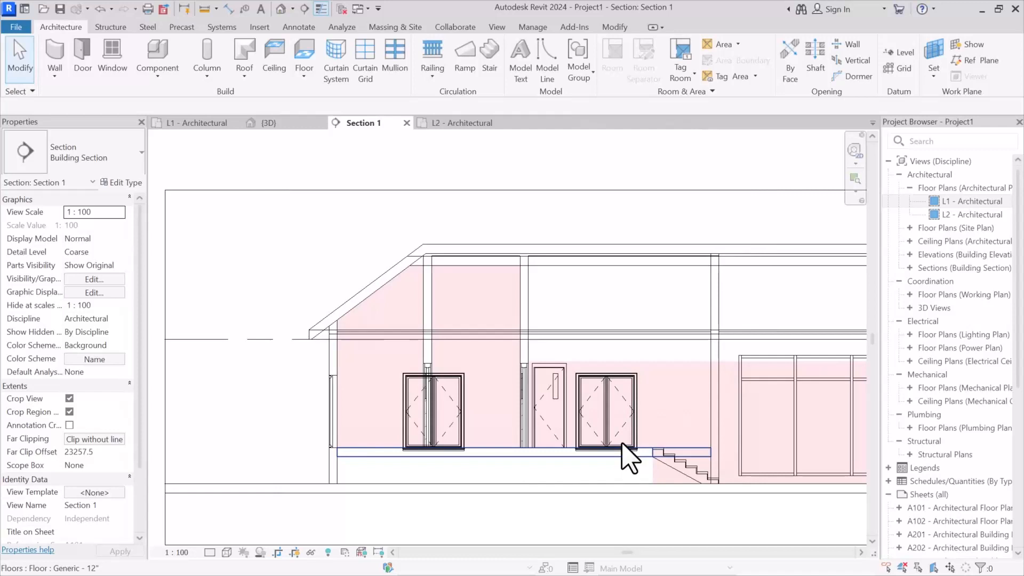